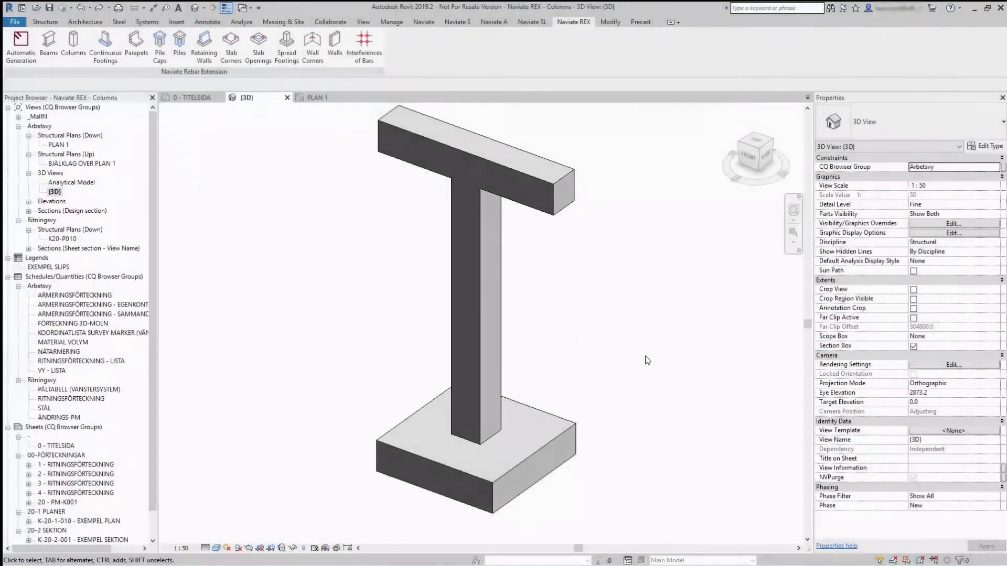
Select the concrete column in the 3D view and bring up the Naviate REX tools.
left_click(502, 273)
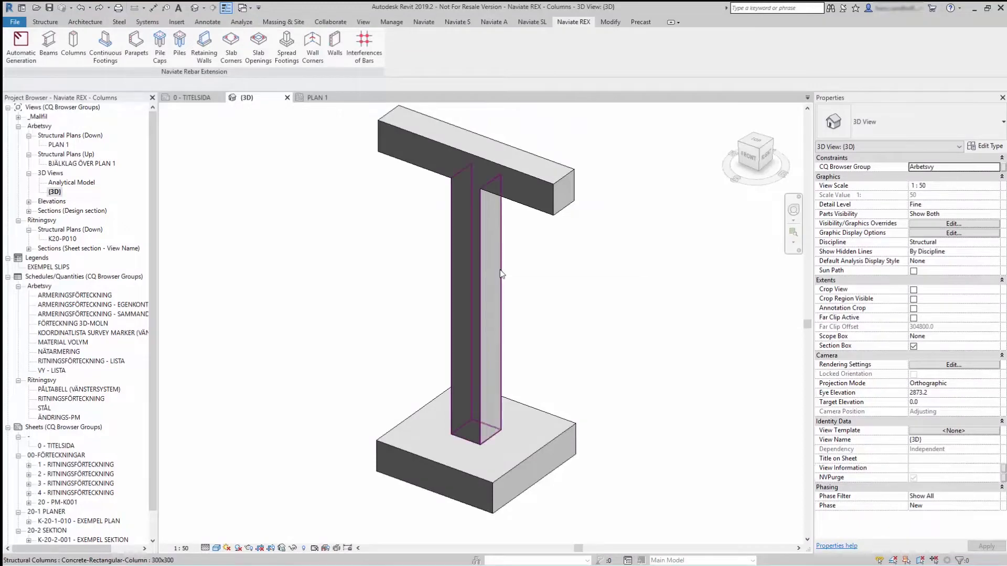
left_click(476, 289)
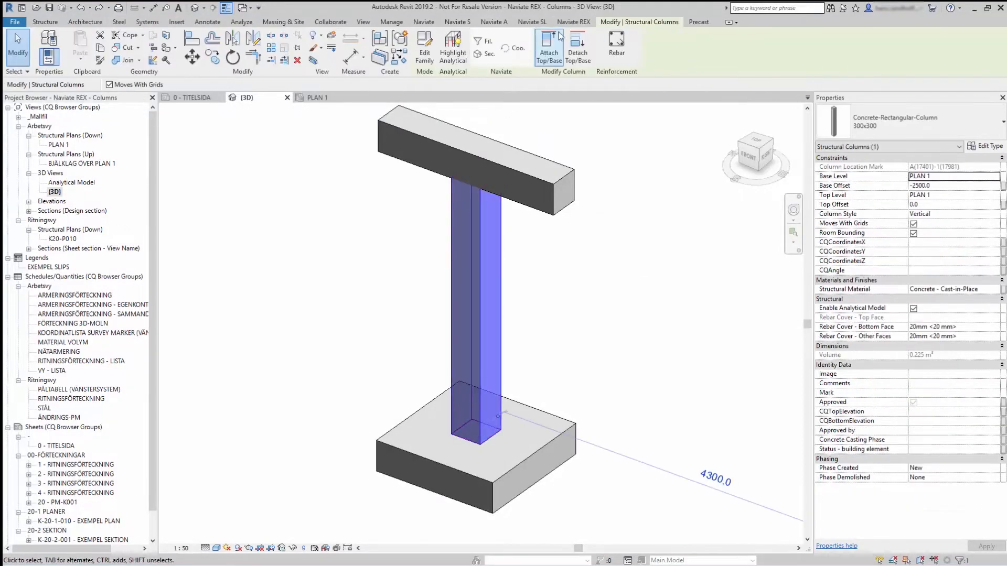
left_click(573, 21)
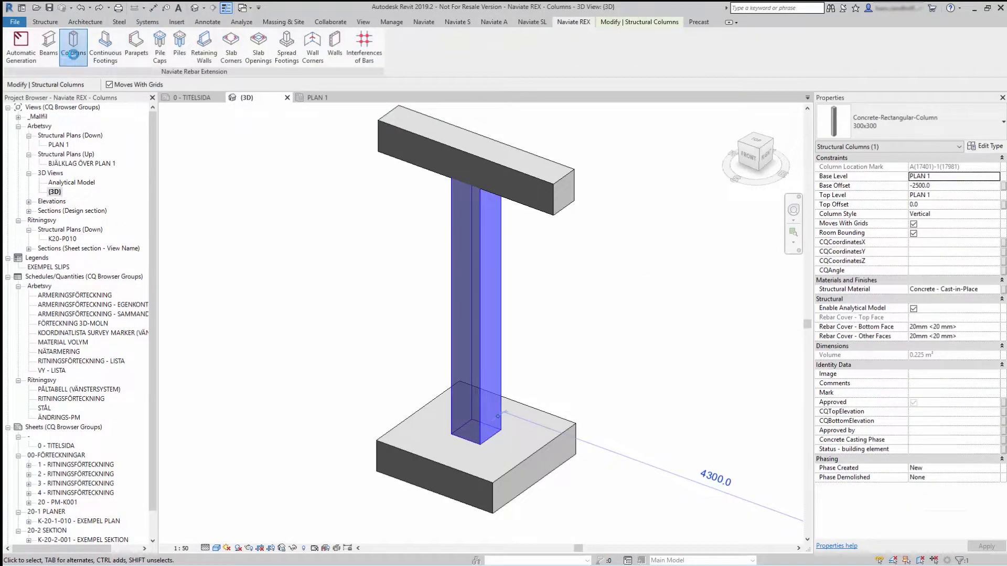
Launch Reinforcement of columns and review the 16 mm K500C-T Bars and Stirrups pages.
left_click(73, 46)
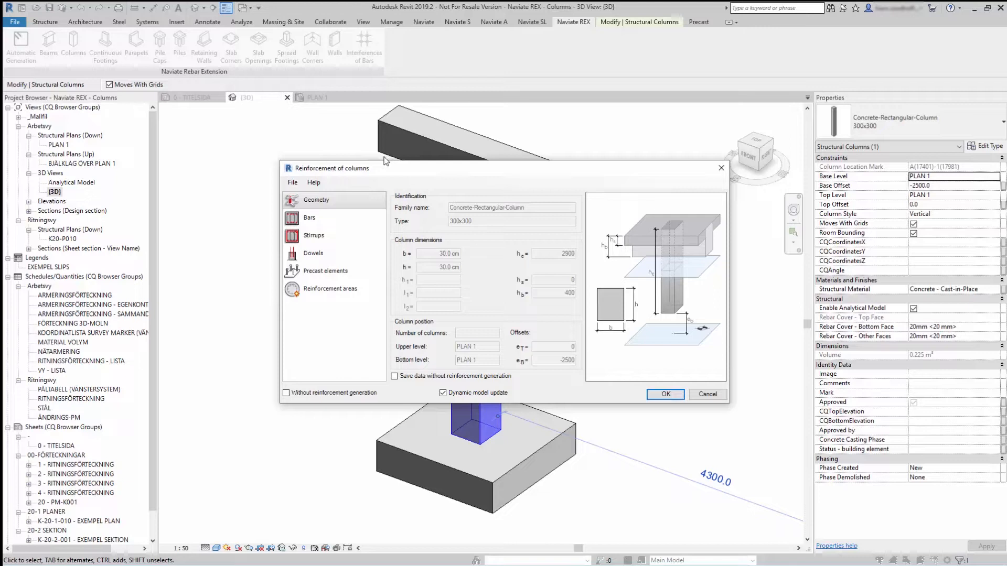
mouse_move(403, 175)
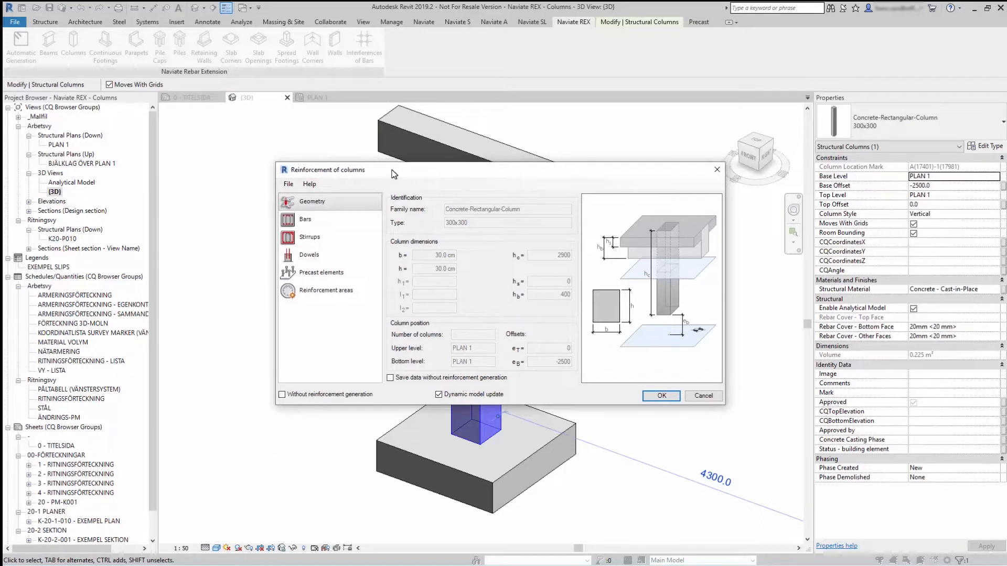
left_click(311, 237)
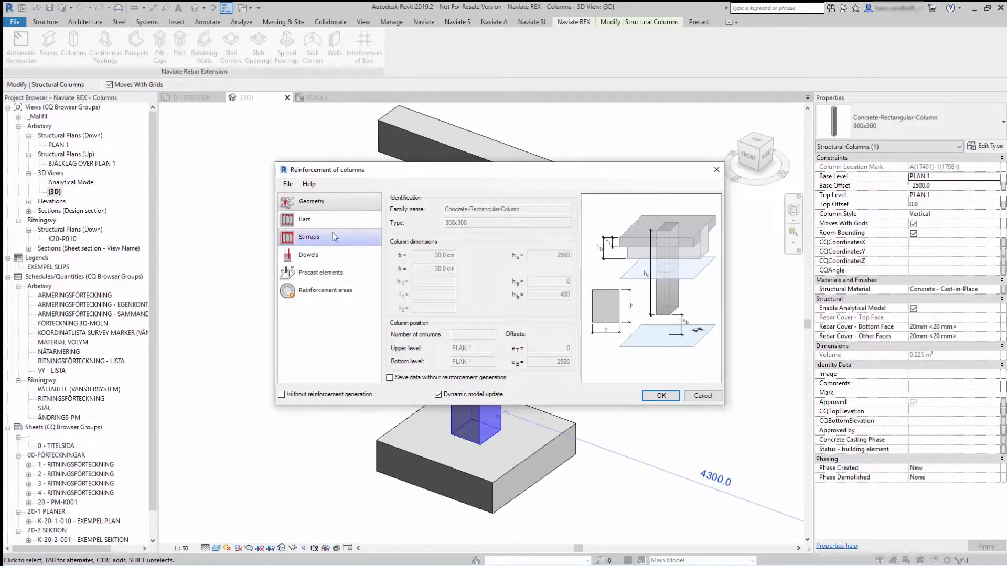
left_click(306, 219)
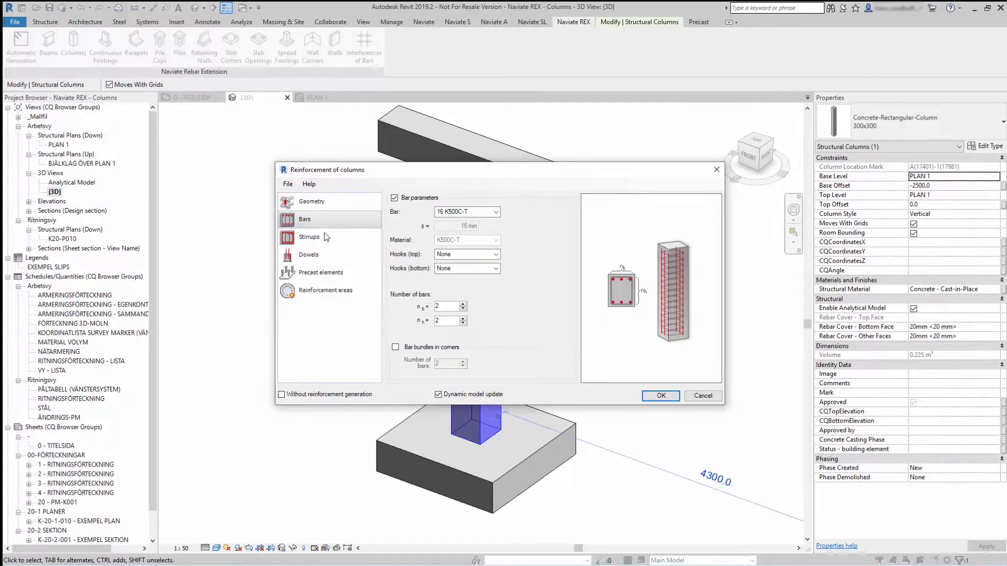
left_click(310, 237)
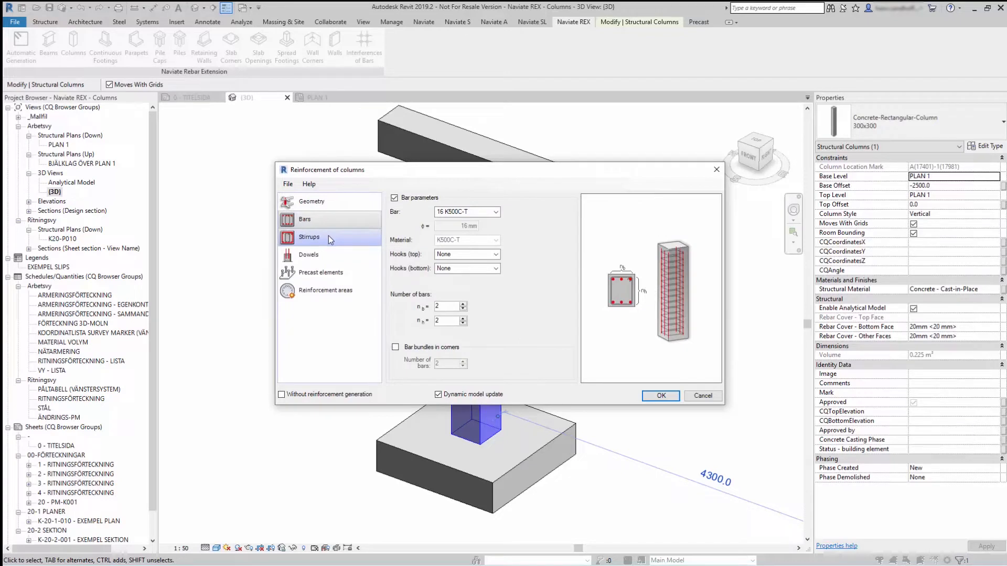
left_click(309, 238)
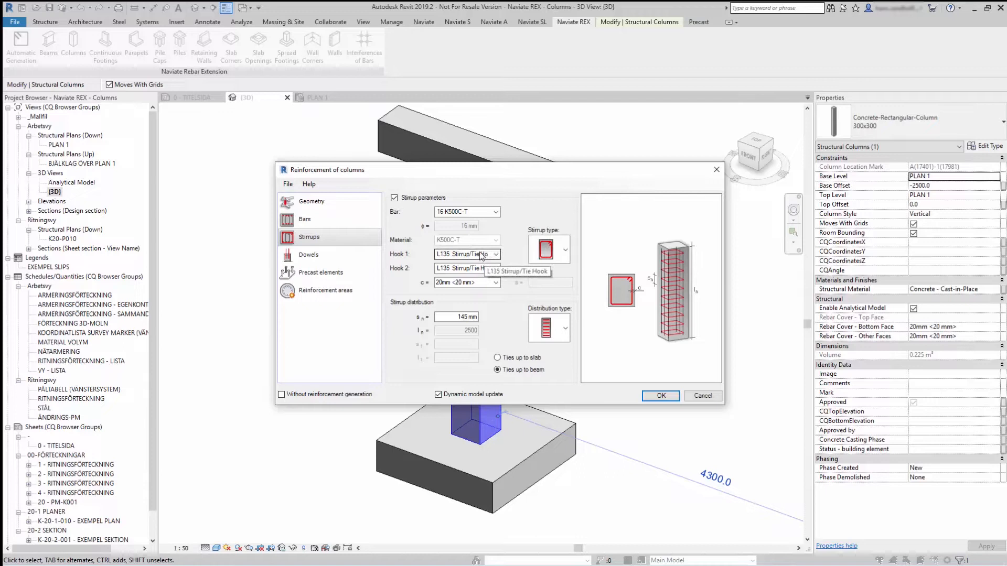
mouse_move(639, 332)
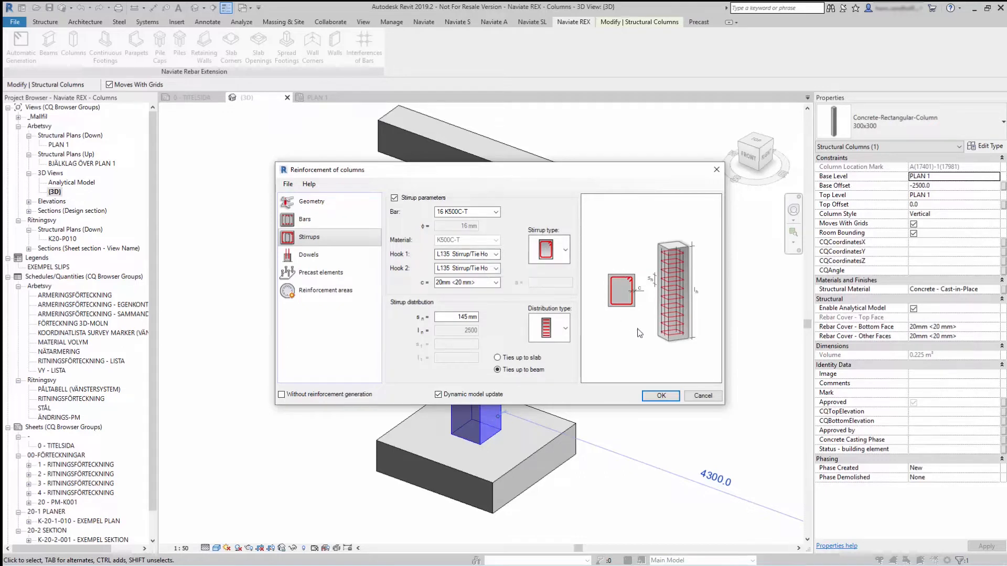
mouse_move(678, 284)
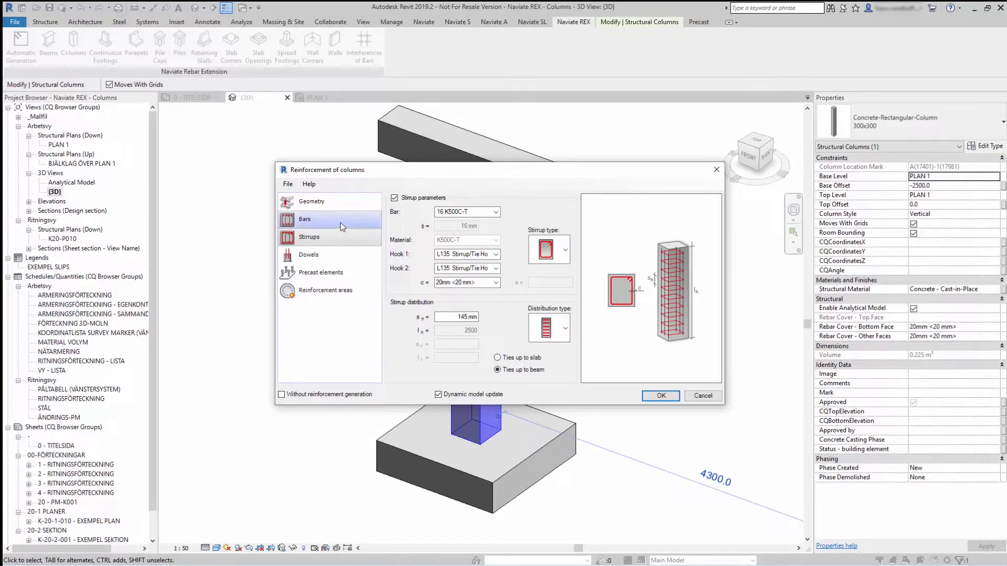
Set the main bar counts nb and nh to 3 on the Bars page.
left_click(305, 219)
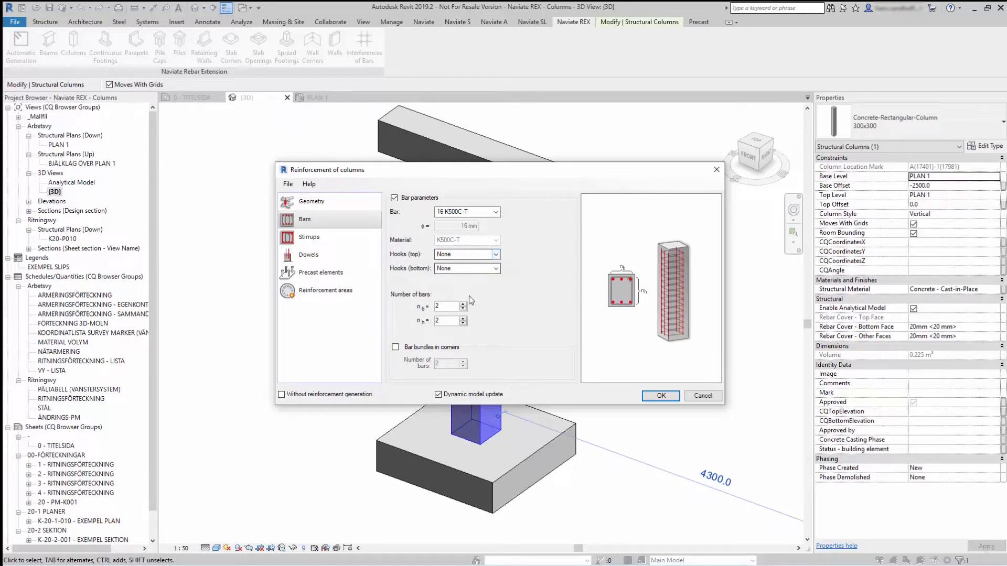
left_click(462, 303)
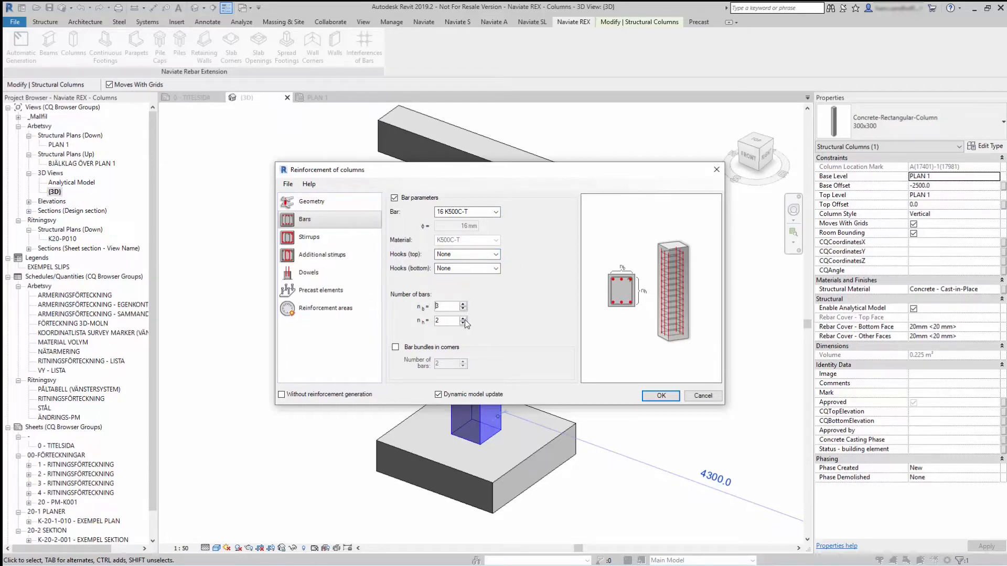
left_click(463, 318)
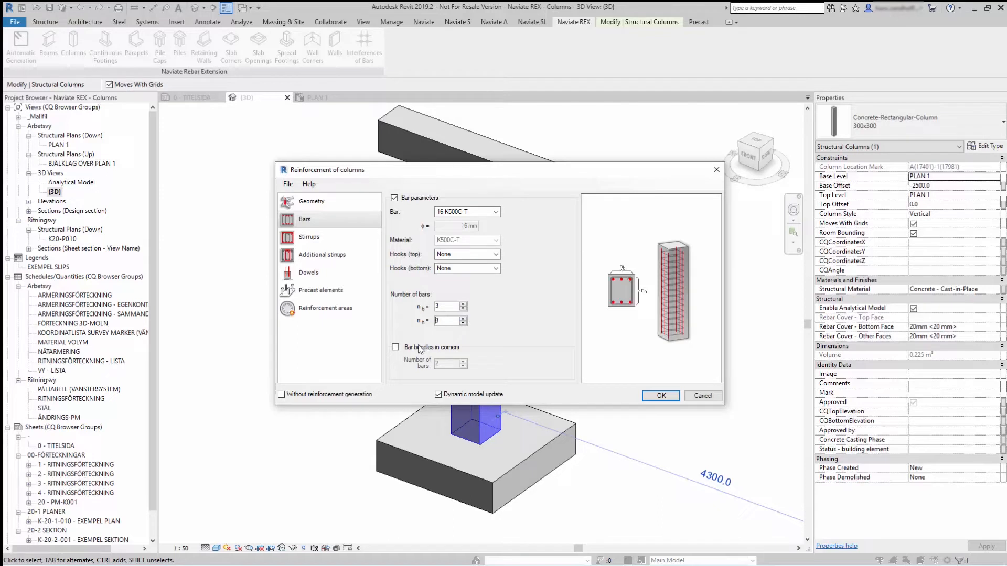
left_click(308, 238)
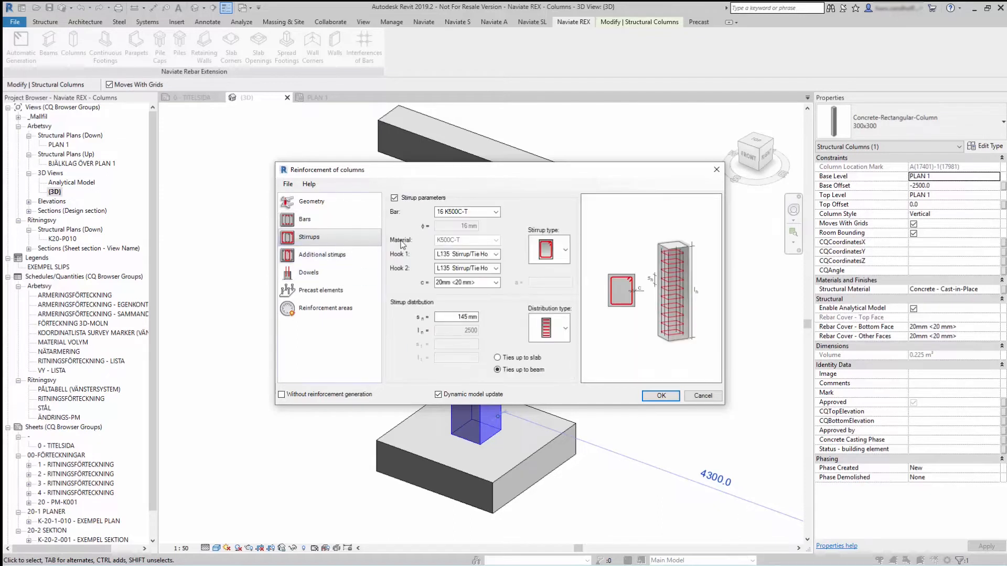
Choose 8 K500C-T as the stirrup bar instead of 16 K500C-T.
left_click(494, 212)
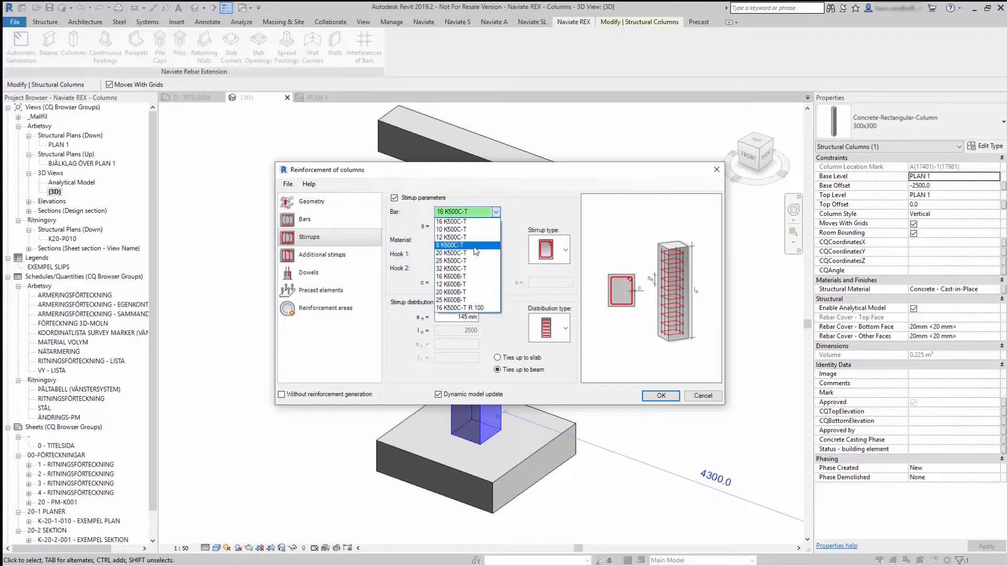
left_click(450, 246)
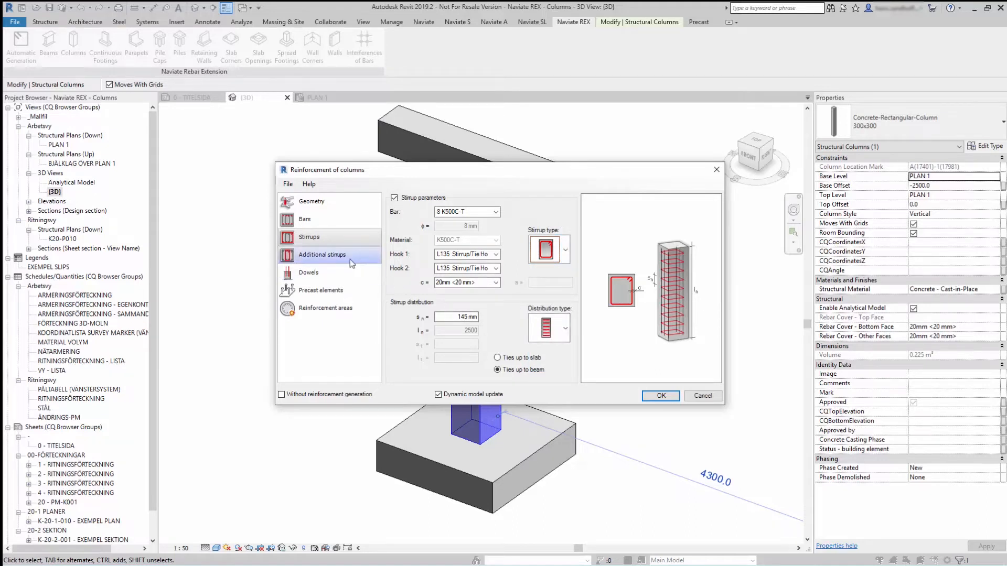
Add one single-leg tie stirrup from the Additional stirrups template.
left_click(322, 254)
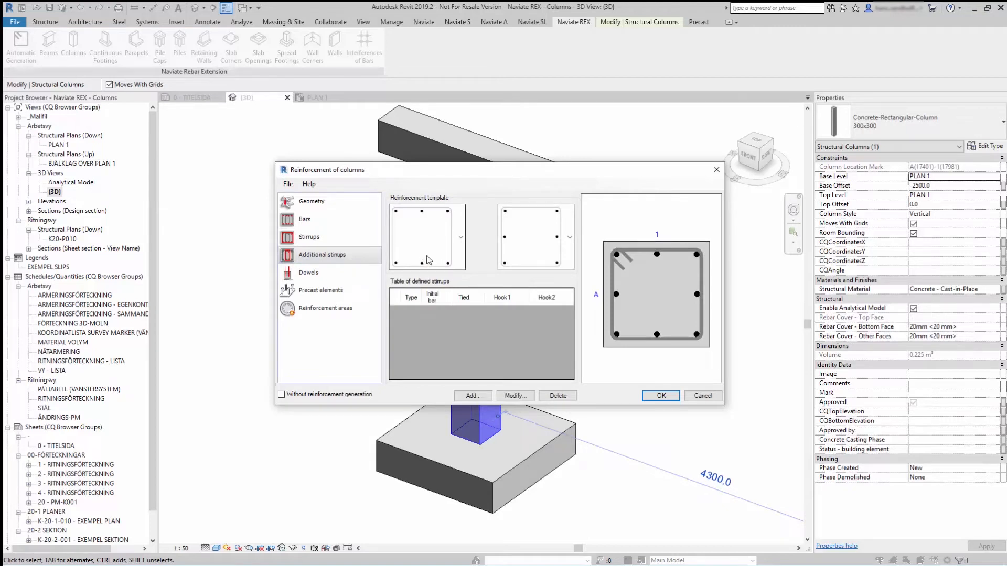
left_click(459, 236)
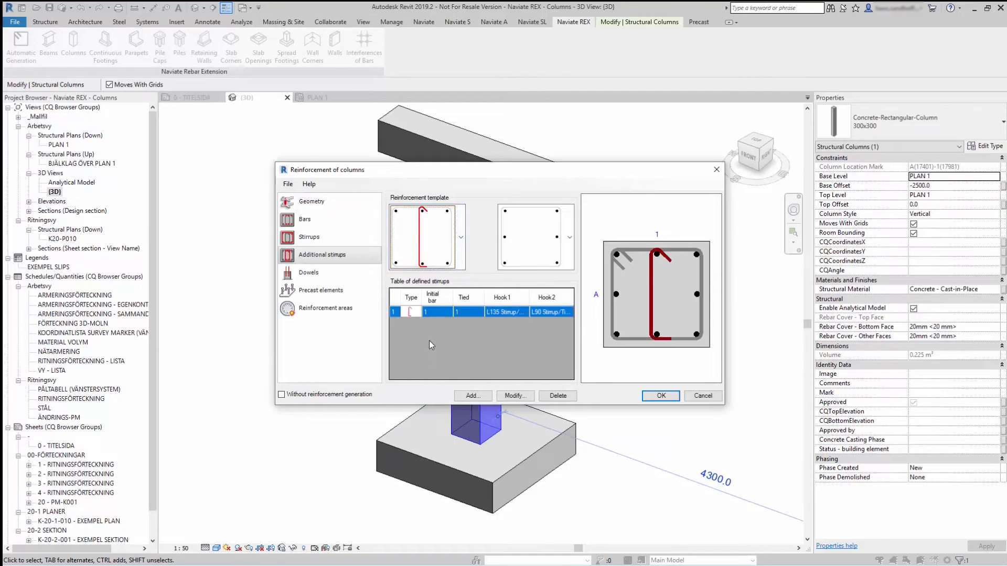
left_click(309, 273)
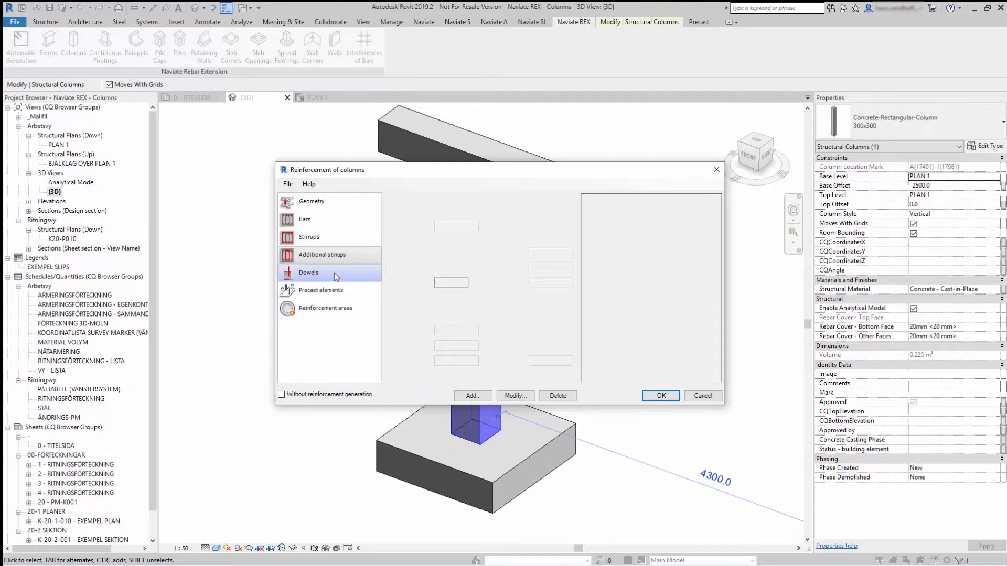
Review the Dowels, Precast elements and Reinforcement areas pages with ten 6.03 cm2 positions.
left_click(308, 273)
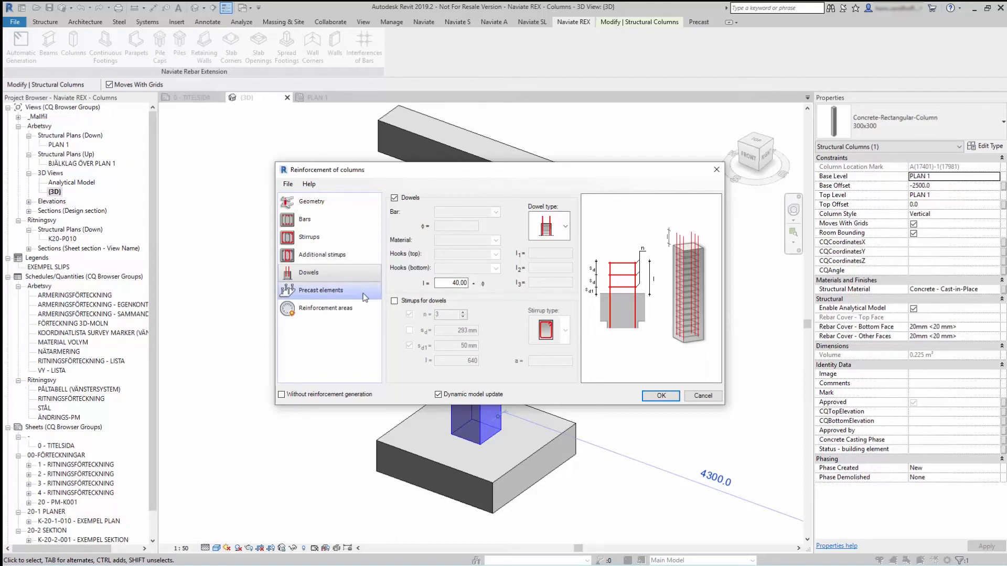
left_click(326, 309)
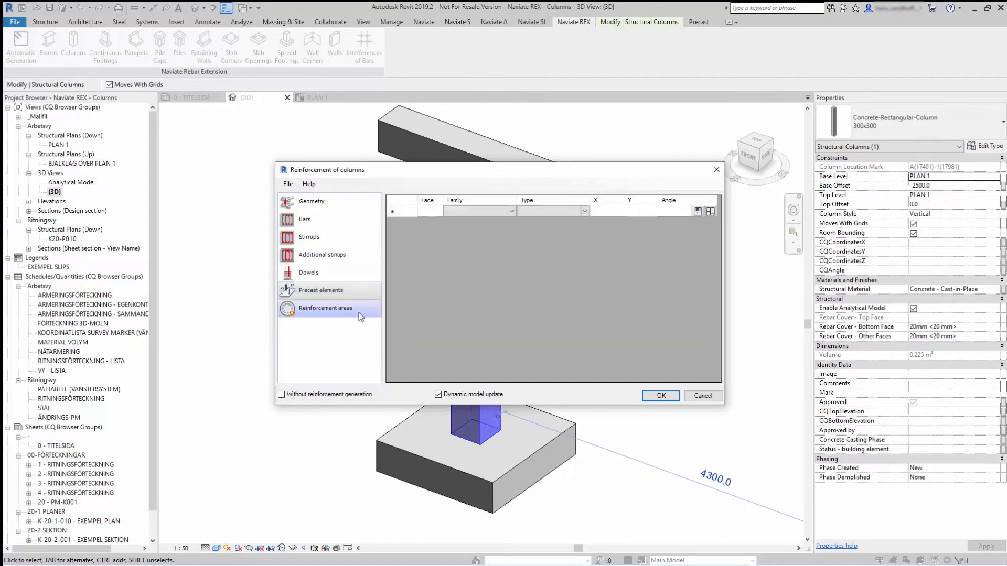
left_click(325, 308)
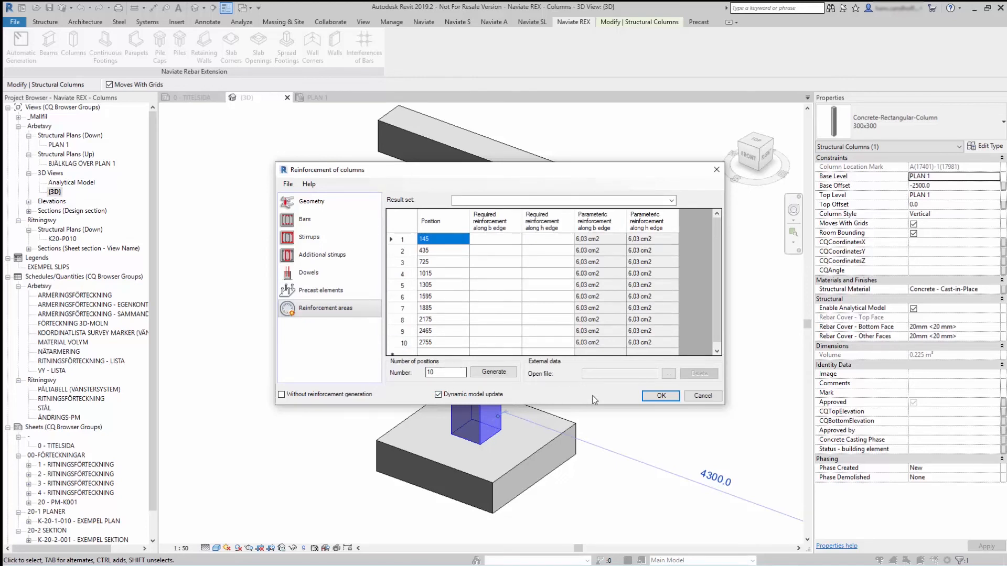
Confirm with OK to generate the bars and stirrups, then deselect the column.
left_click(660, 395)
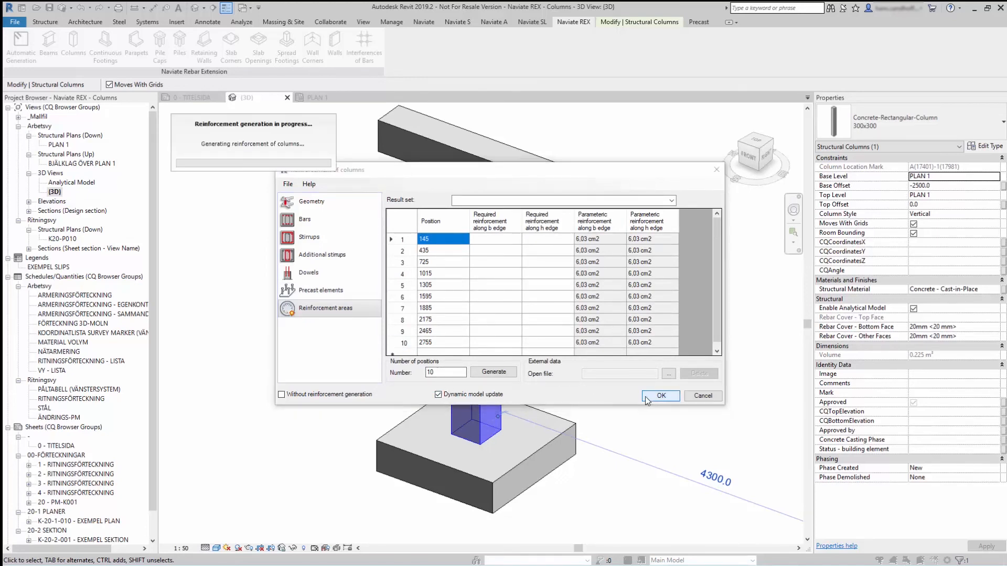
left_click(660, 395)
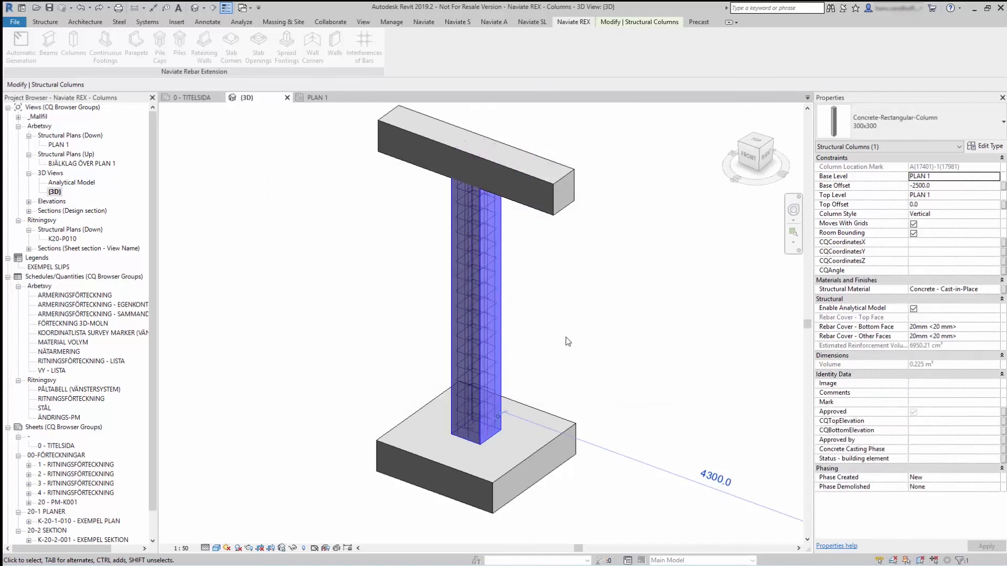
left_click(566, 308)
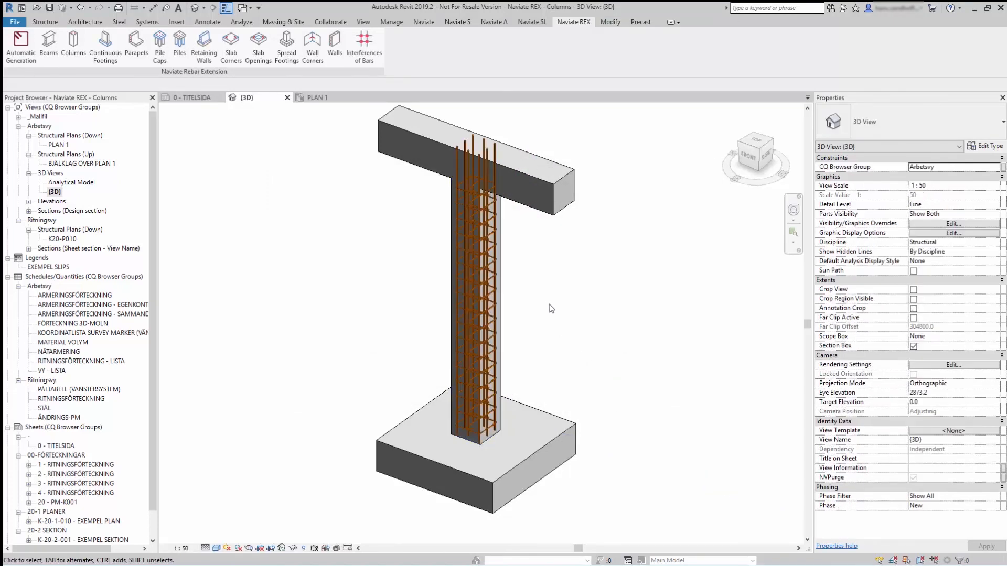